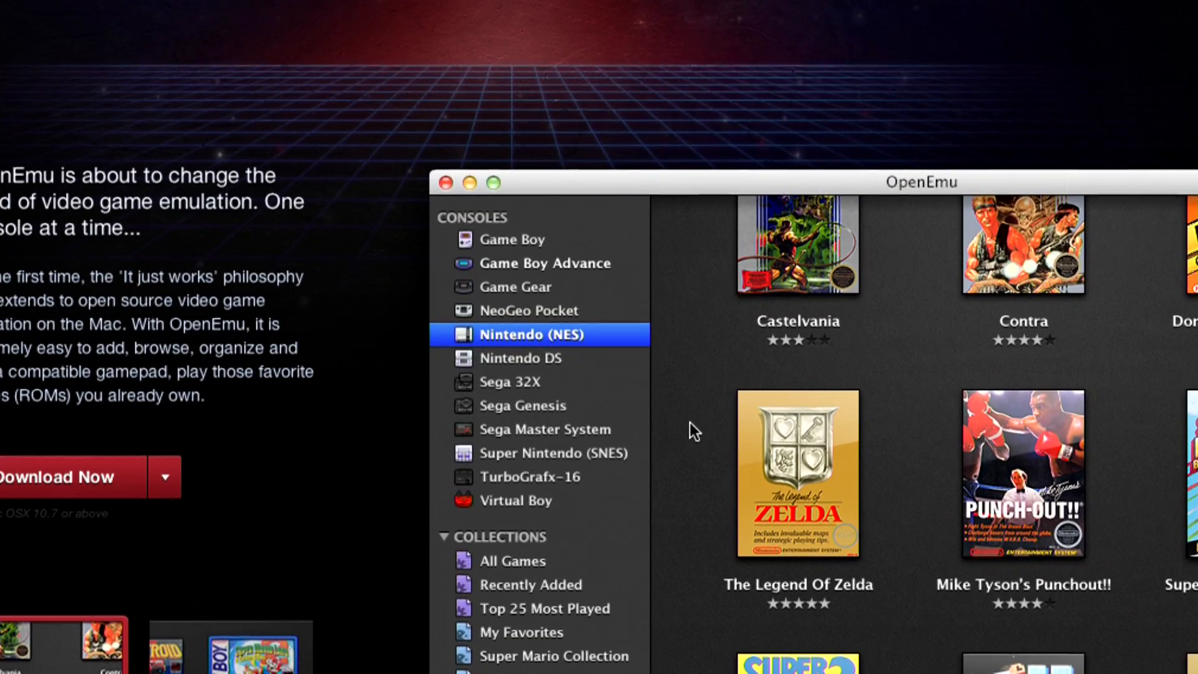
{"action": "mouse_move", "coordinate": [511, 460]}
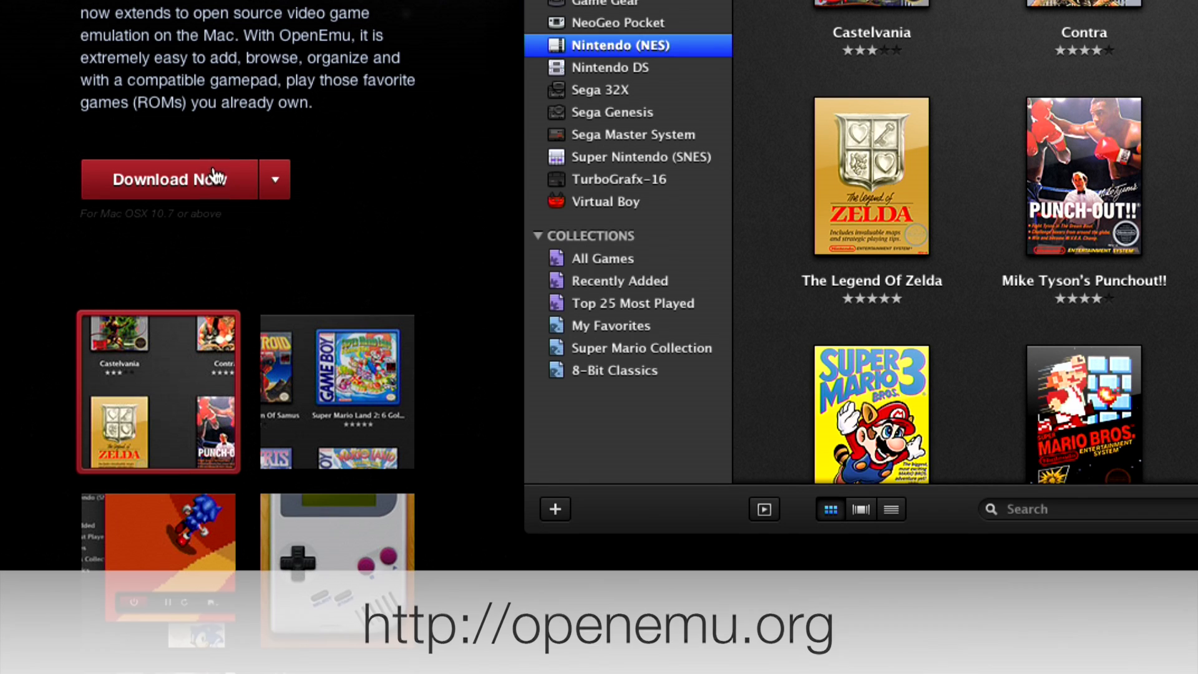
Show the Nintendo 64 library in the experimental build, listing Pilotwings 64.
{"action": "left_click", "coordinate": [273, 178]}
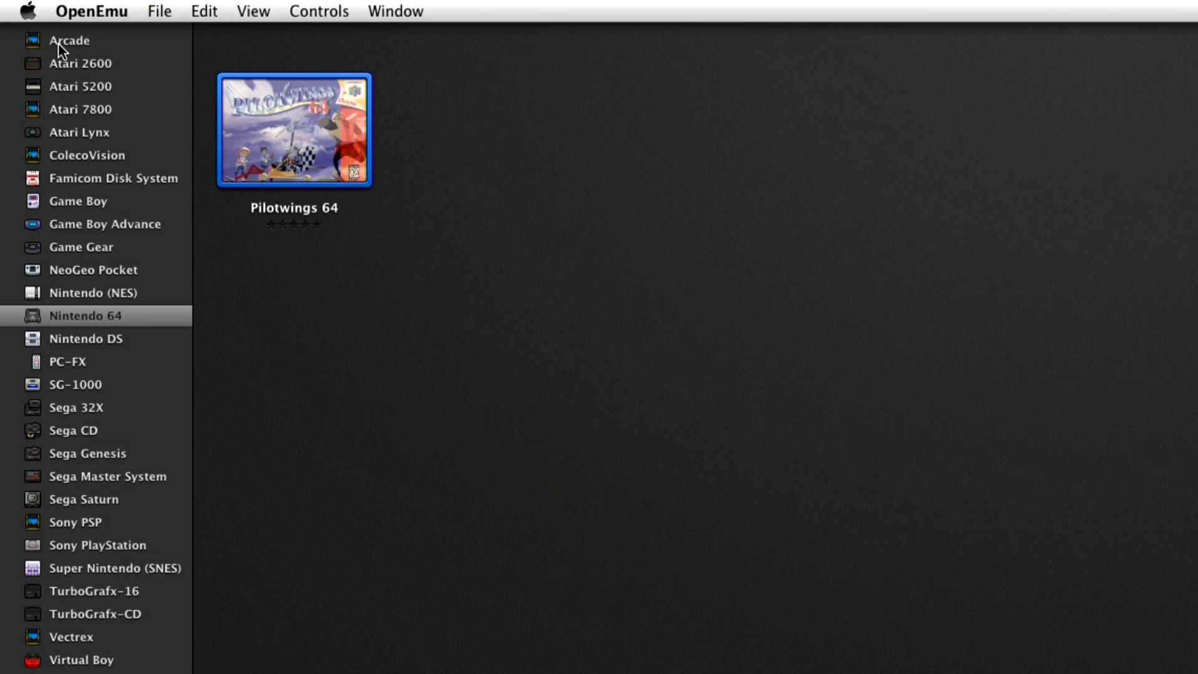
Launch the sf2 arcade game from the Arcade library and bring up controller mapping settings.
{"action": "left_click", "coordinate": [69, 40]}
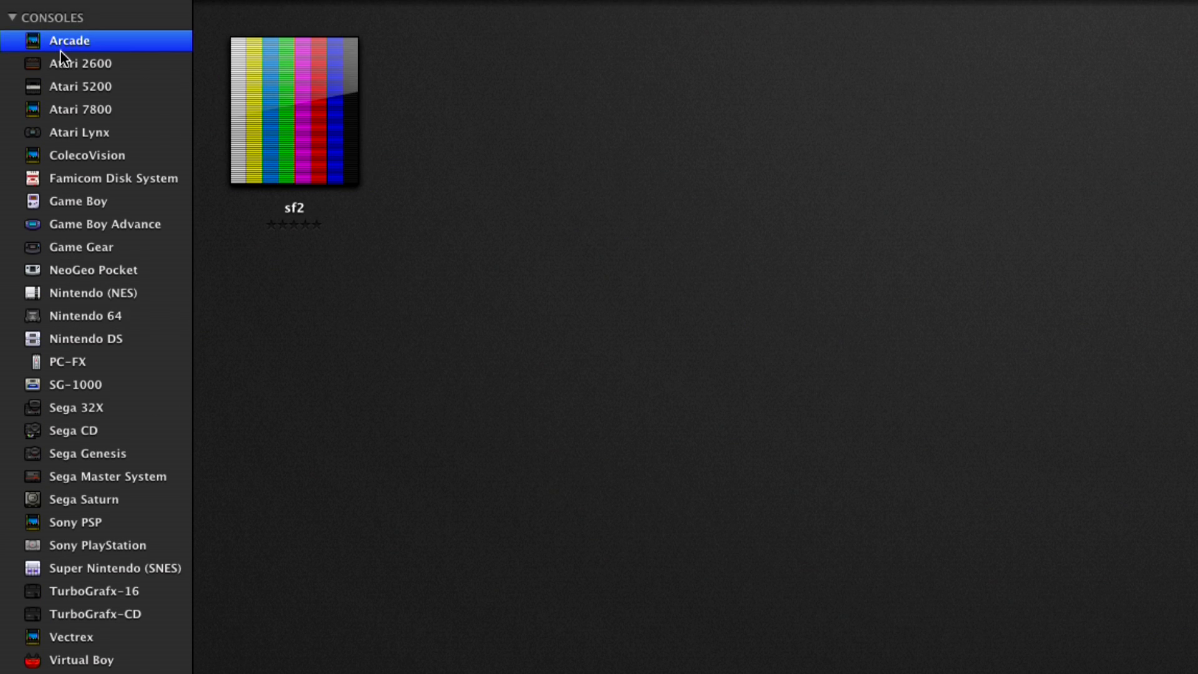
{"action": "mouse_move", "coordinate": [64, 51]}
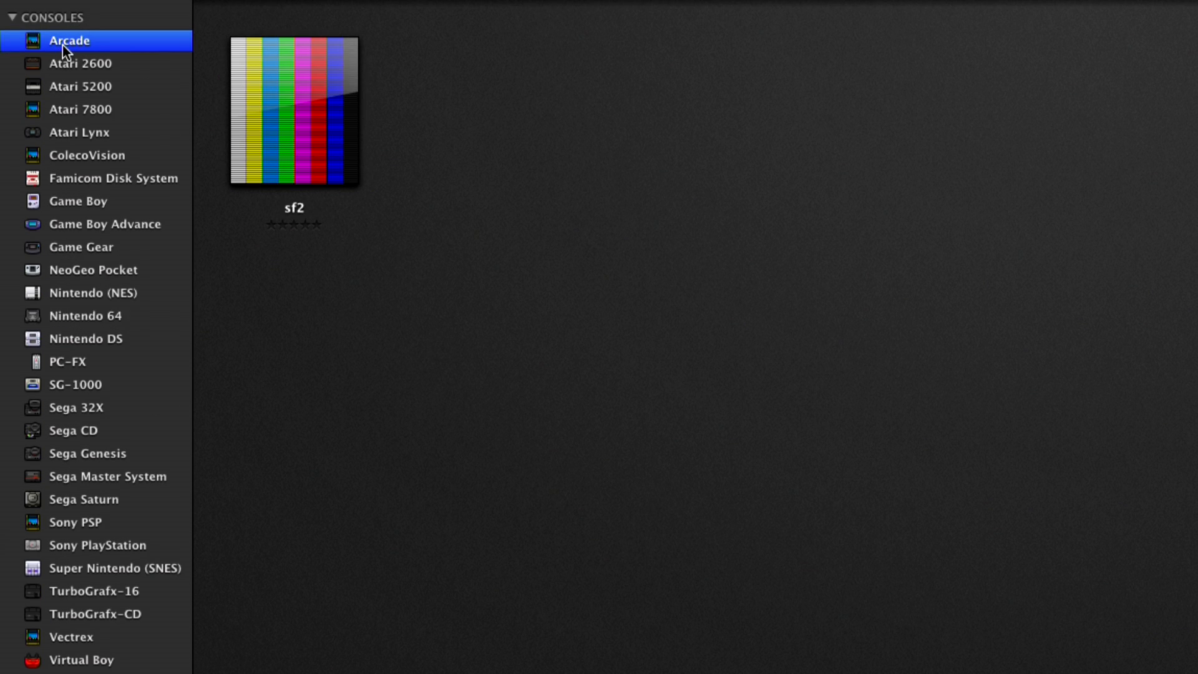
{"action": "double_click", "coordinate": [293, 111]}
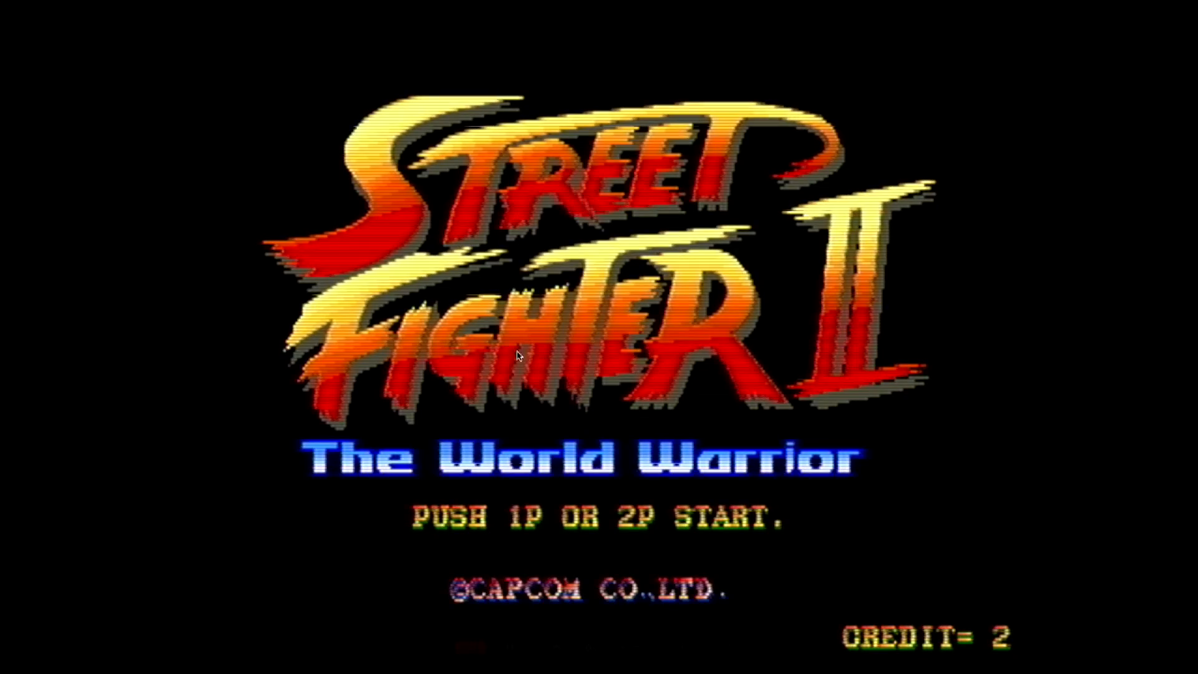
{"action": "left_click", "coordinate": [318, 30]}
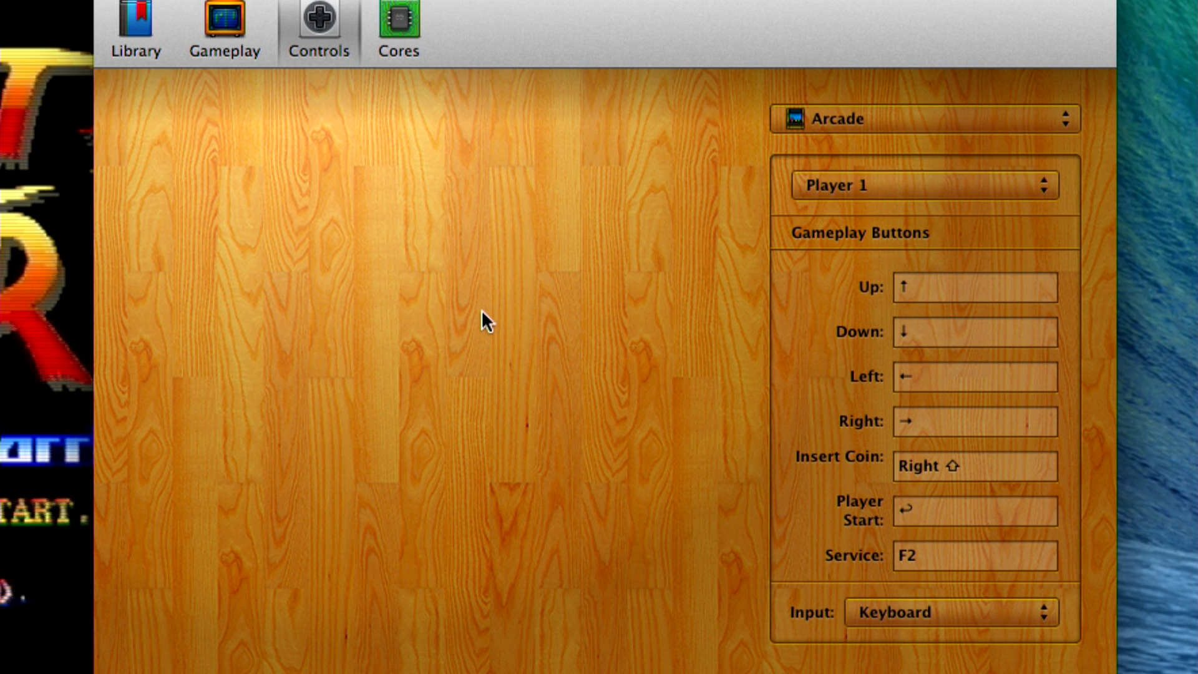
{"action": "mouse_move", "coordinate": [990, 260]}
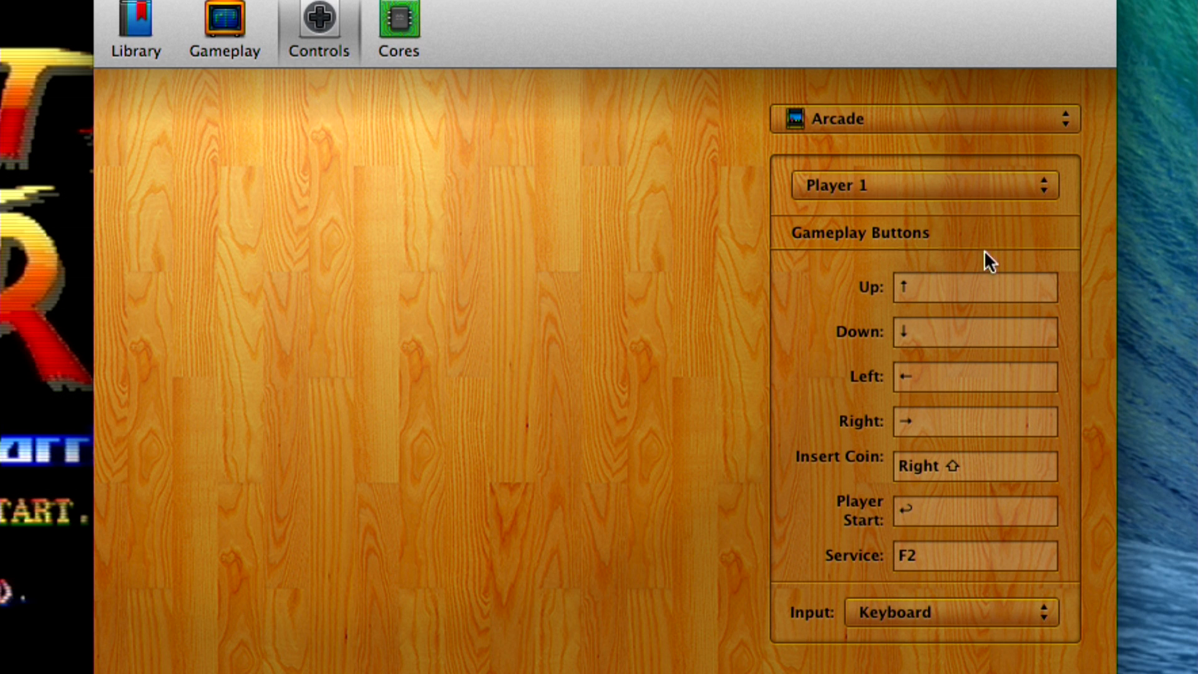
Review the Arcade Player 1 keyboard mappings, then switch to the Gameplay preferences.
{"action": "scroll", "scroll_direction": "down", "scroll_amount": 3}
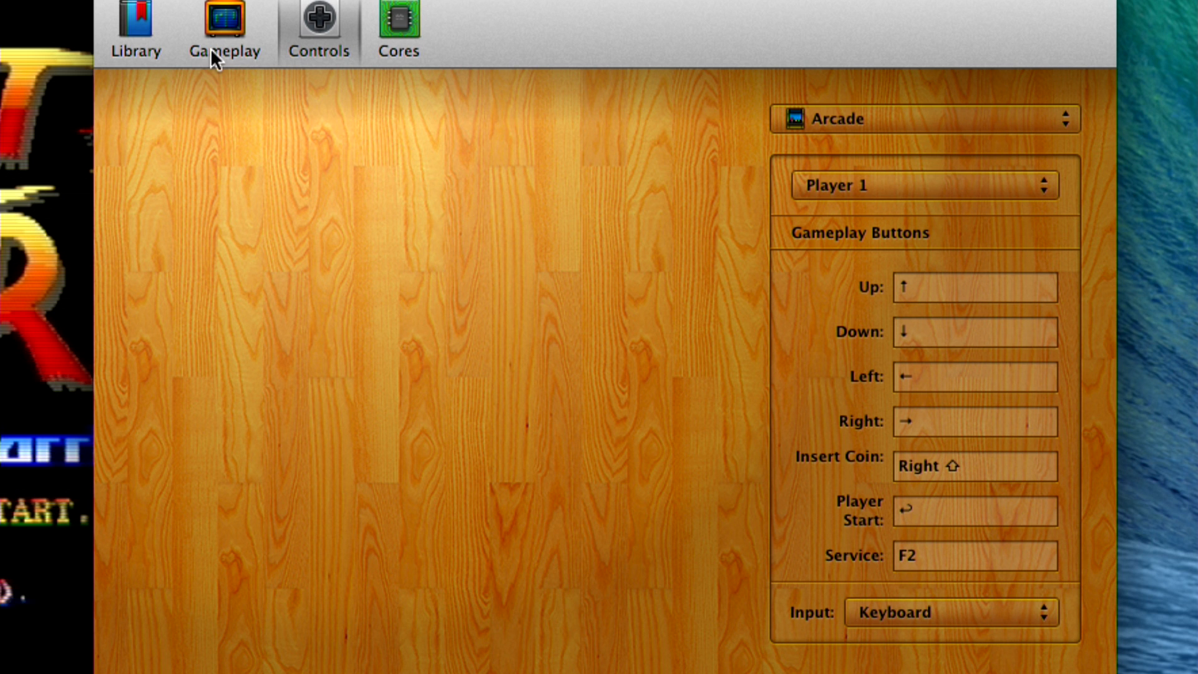
{"action": "left_click", "coordinate": [135, 30]}
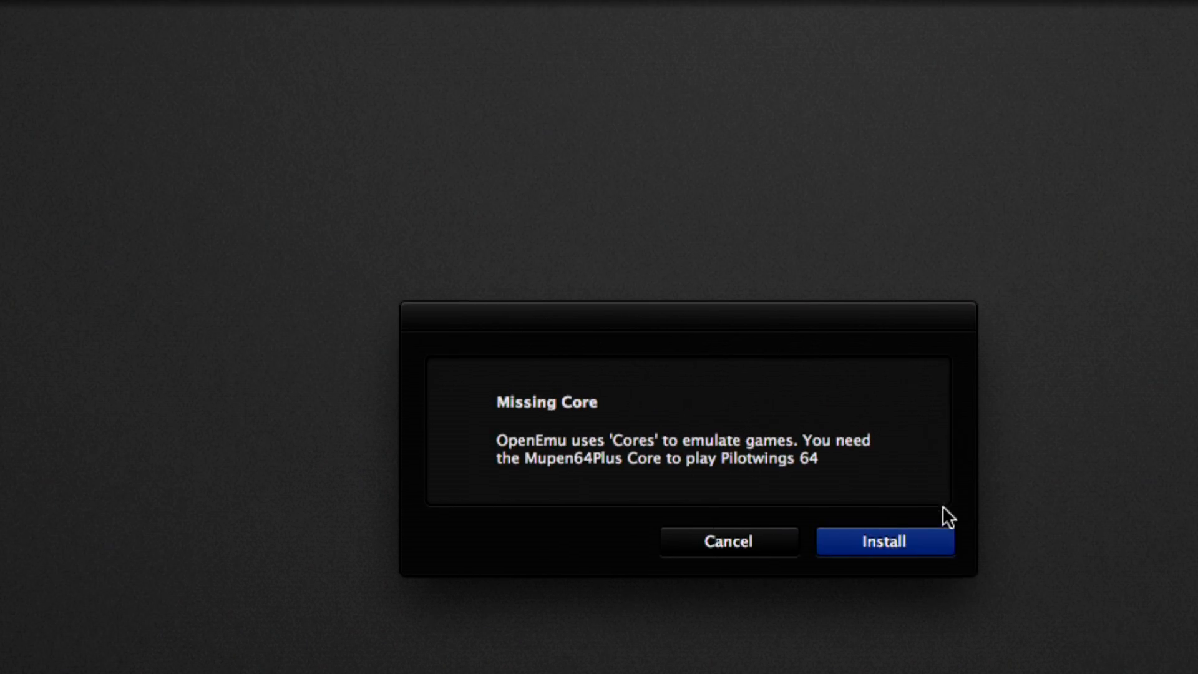
Install the missing Mupen64Plus core needed to play Pilotwings 64.
{"action": "left_click", "coordinate": [884, 540]}
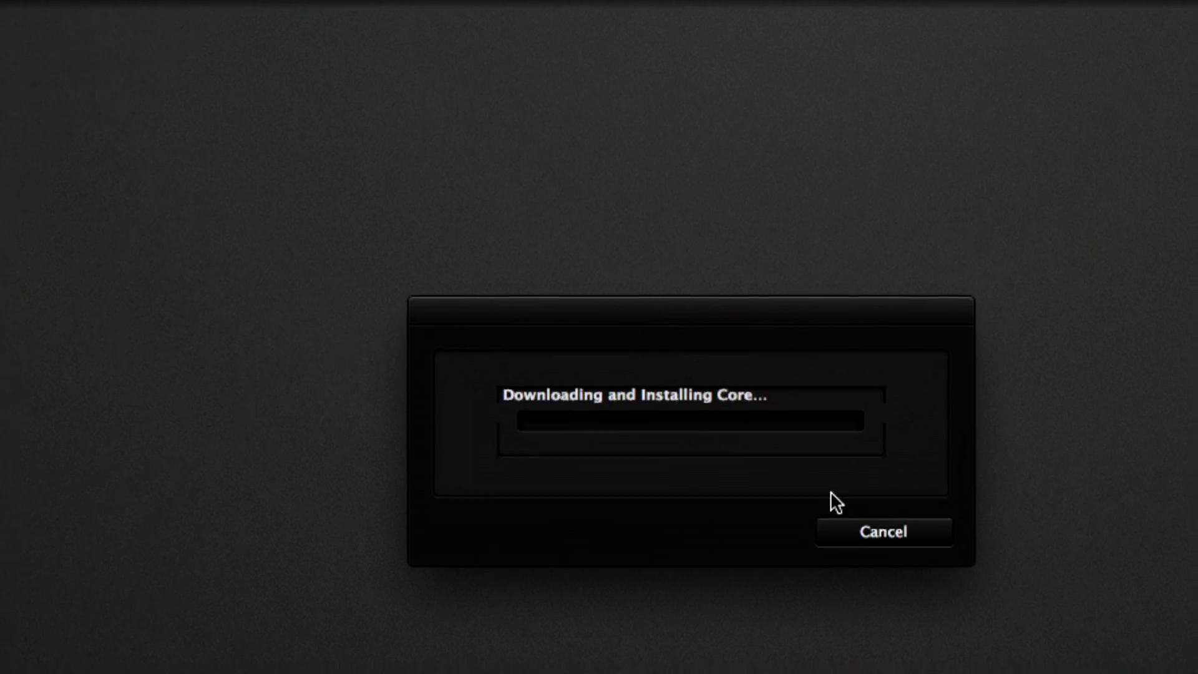